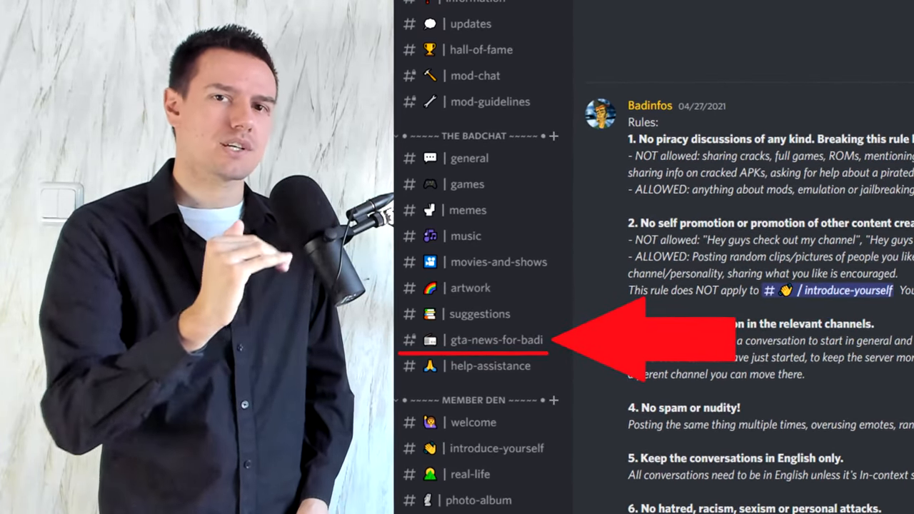
{"action": "scroll", "scroll_direction": "down", "scroll_amount": 3}
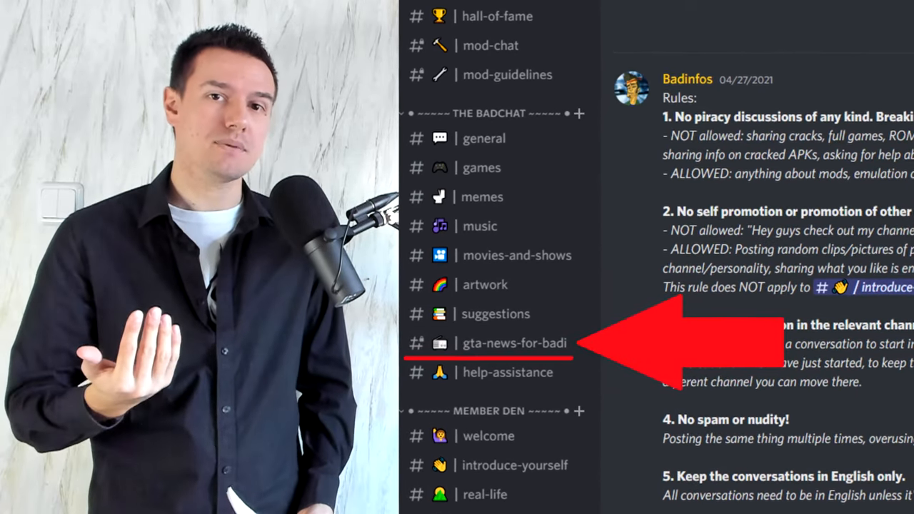